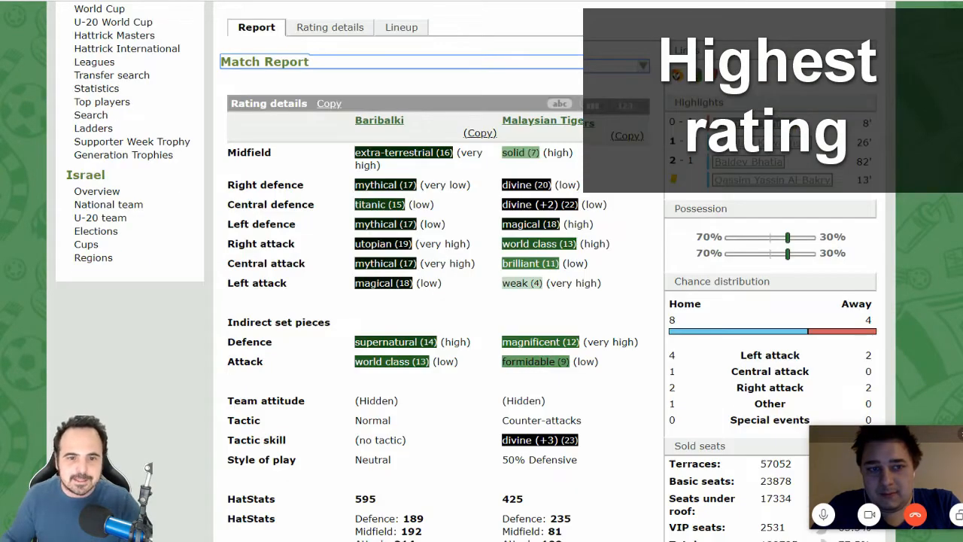
- Scroll through the FC Rusty Nail 2–5 Hagi Academy report's ratings and goal highlights
{"action": "scroll", "scroll_direction": "up", "scroll_amount": 3}
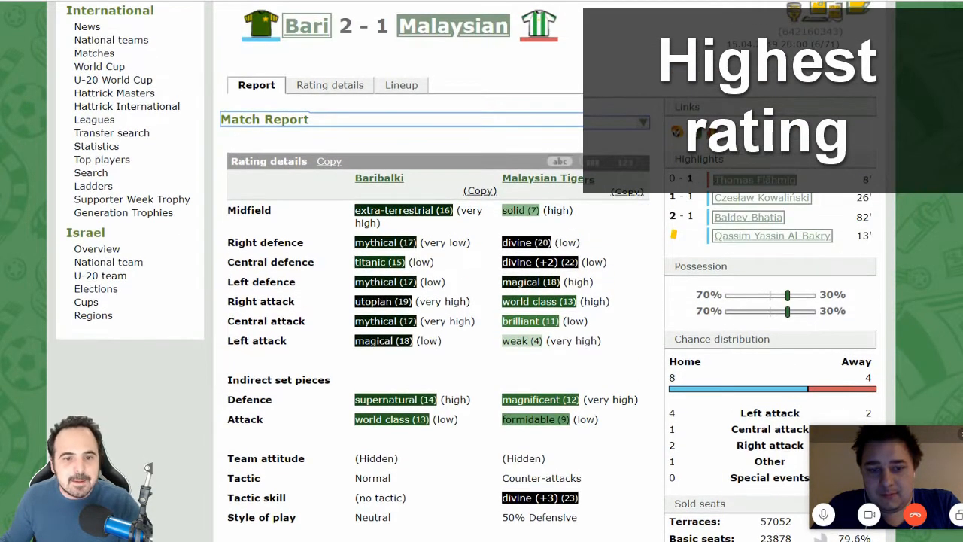
{"action": "scroll", "scroll_direction": "down", "scroll_amount": 3}
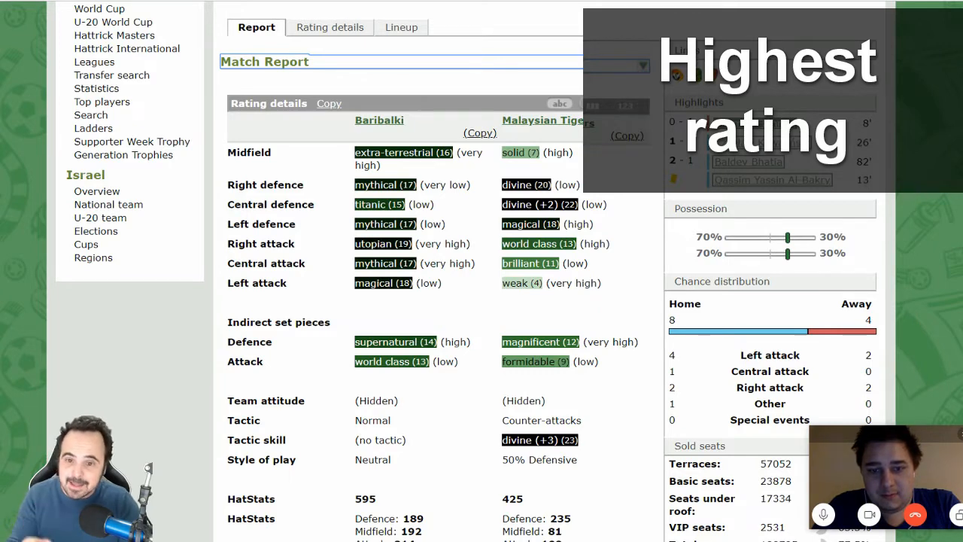
{"action": "scroll", "scroll_direction": "up", "scroll_amount": 3}
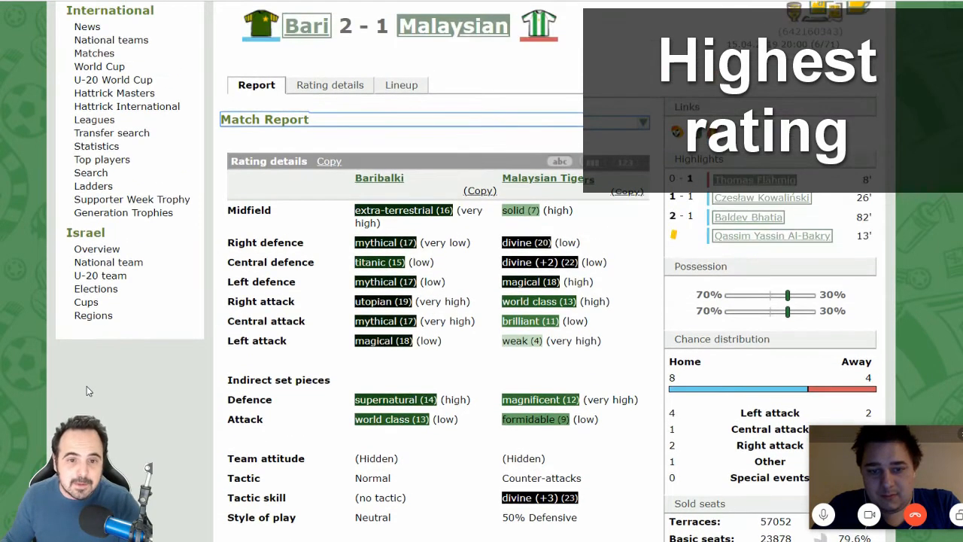
{"action": "scroll", "scroll_direction": "down", "scroll_amount": 3}
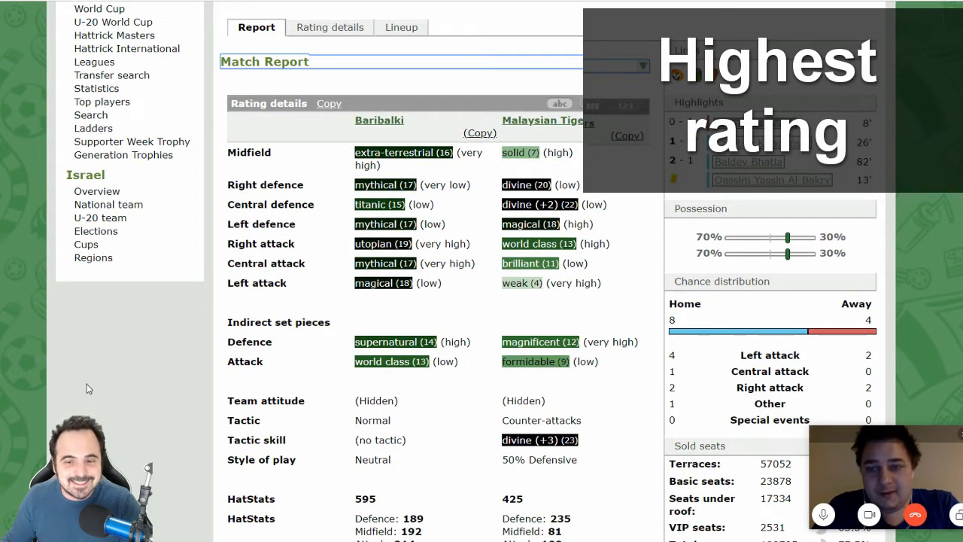
{"action": "mouse_move", "coordinate": [90, 377]}
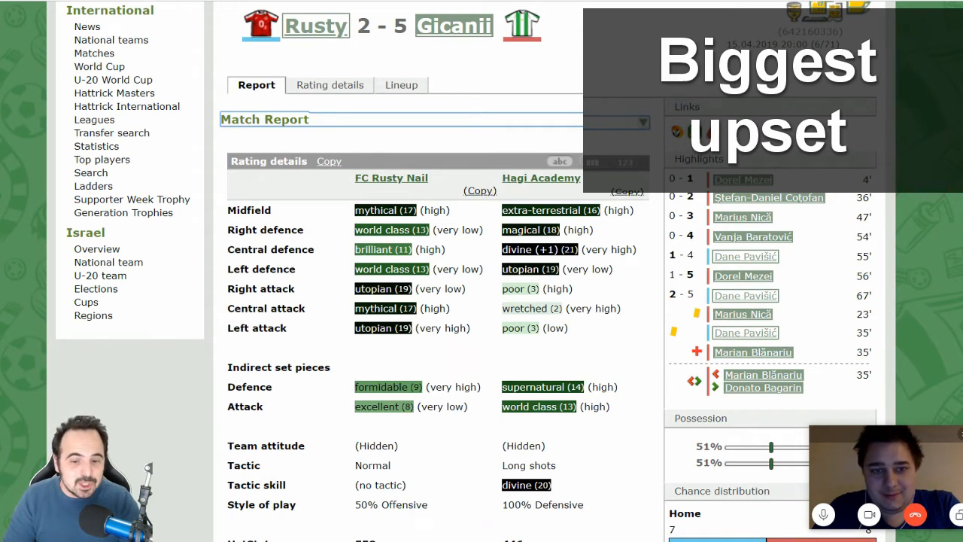
{"action": "scroll", "scroll_direction": "down", "scroll_amount": 3}
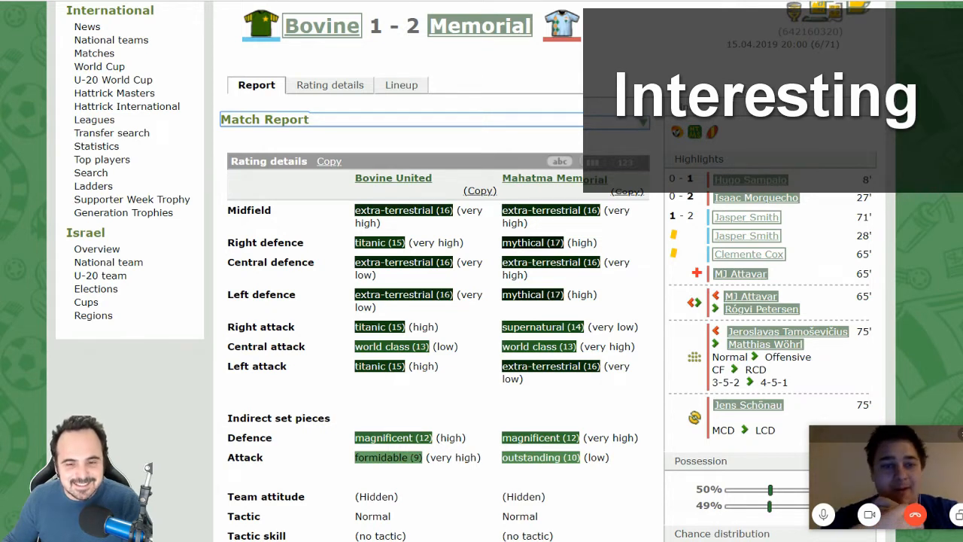
- Scroll through the ratings in the Bovine United and Fribi United 1–2 Rush to Win reports
{"action": "scroll", "scroll_direction": "down", "scroll_amount": 3}
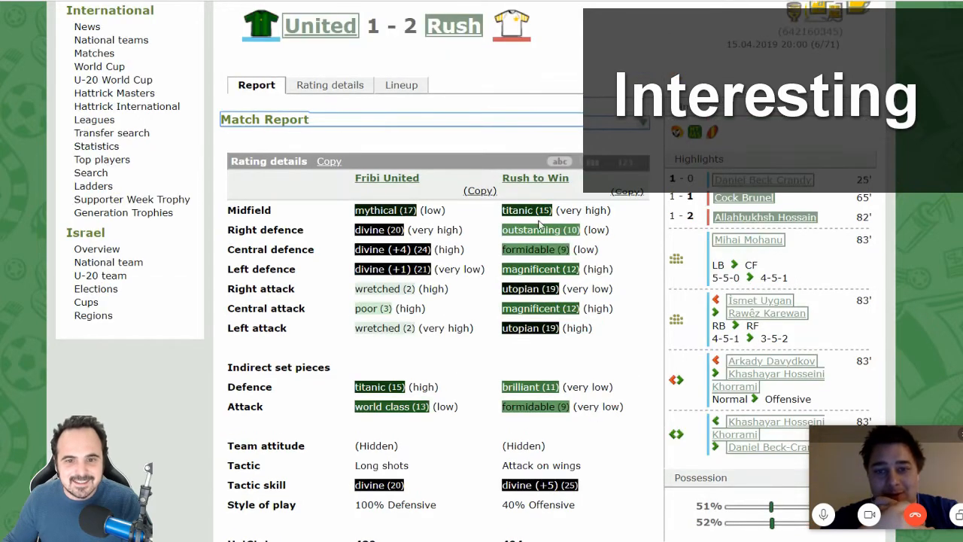
{"action": "mouse_move", "coordinate": [615, 302]}
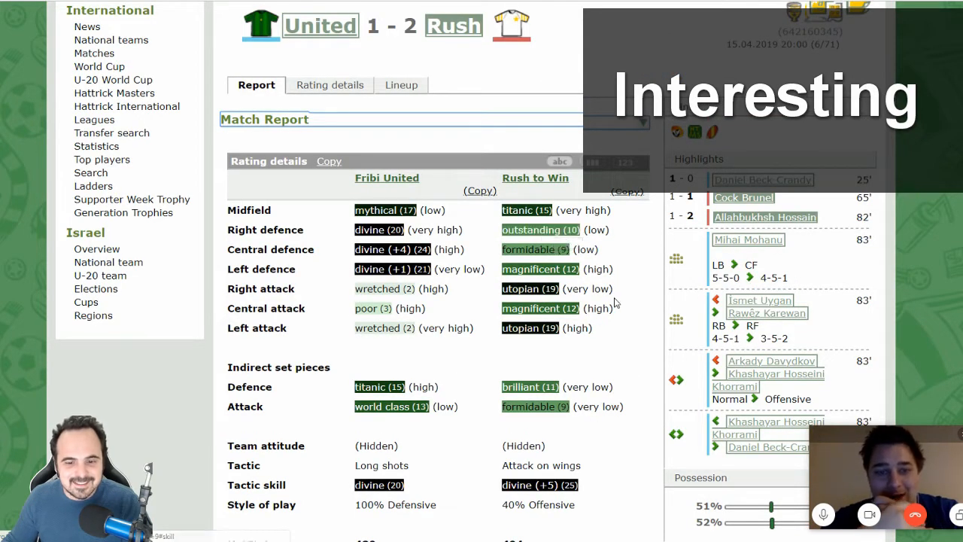
{"action": "scroll", "scroll_direction": "down", "scroll_amount": 3}
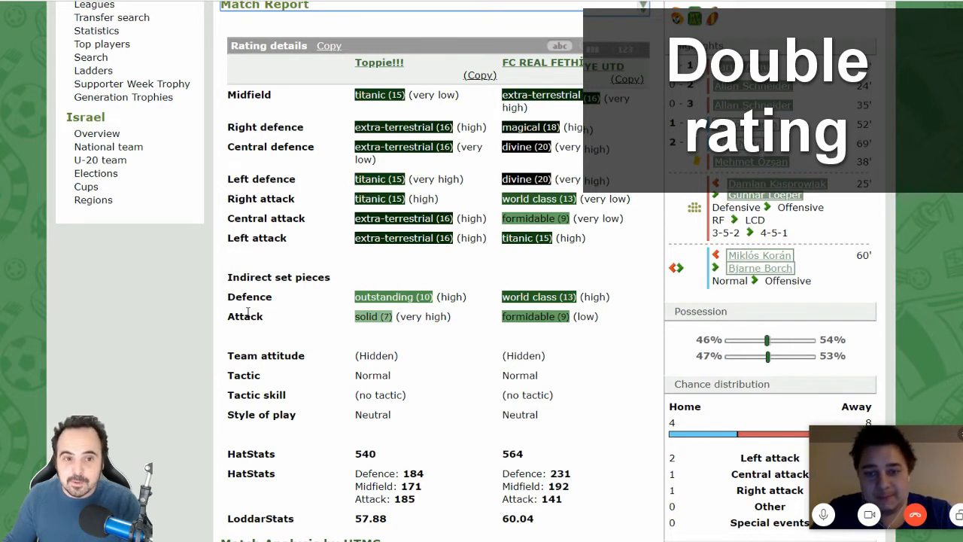
{"action": "mouse_move", "coordinate": [279, 274]}
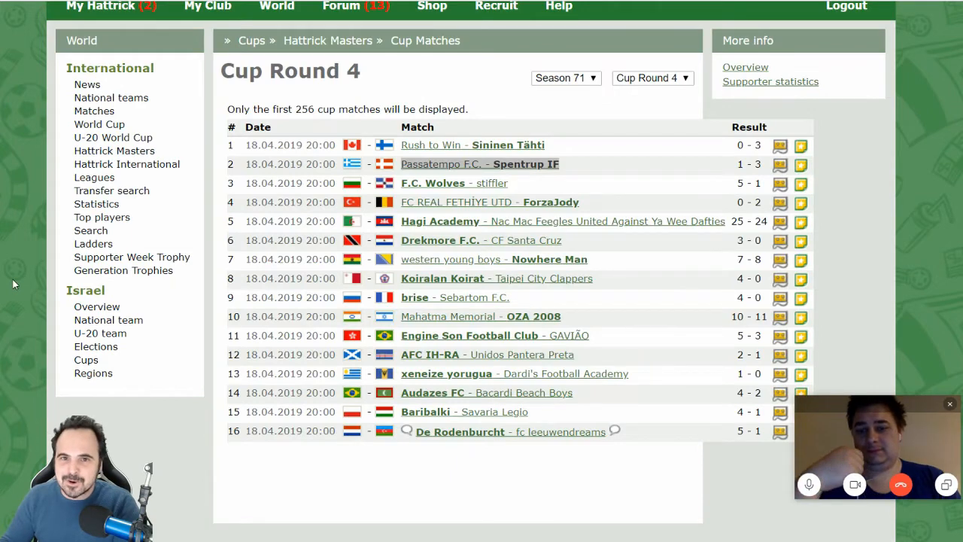
- Choose Cup Round 4 to list the sixteen season-71 Hattrick Masters results
{"action": "left_click", "coordinate": [464, 412]}
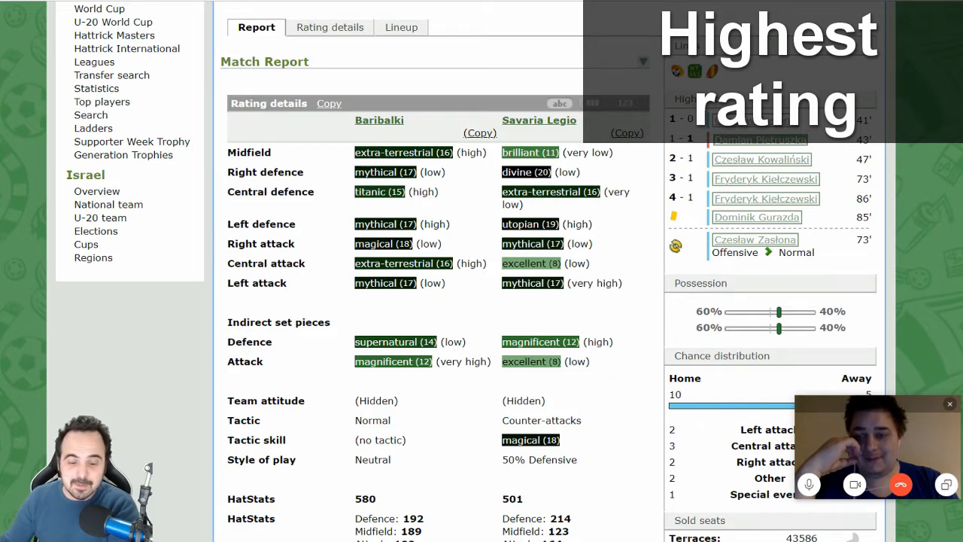
- Open the brise 4–0 Sebartom F.C. report and scroll through its ratings and HatStats
{"action": "left_click", "coordinate": [639, 61]}
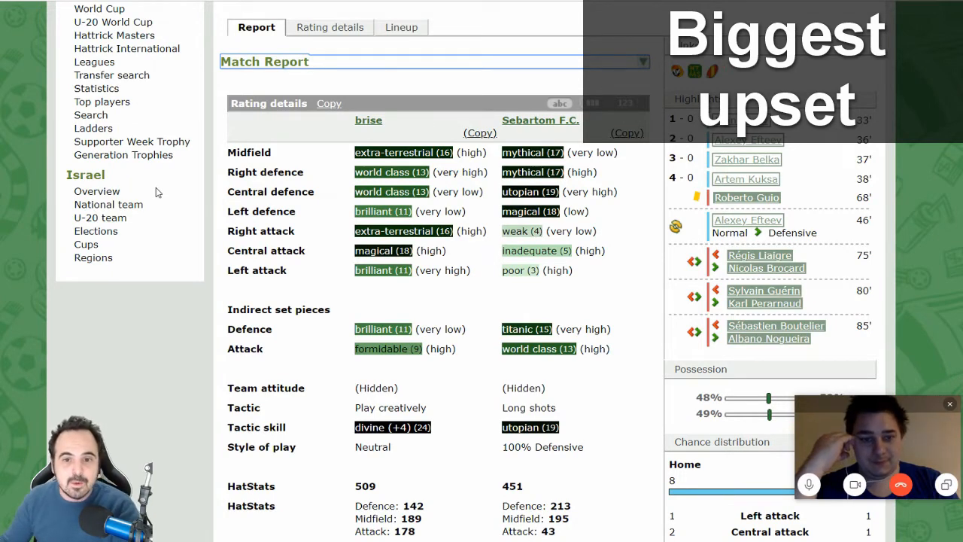
{"action": "scroll", "scroll_direction": "up", "scroll_amount": 3}
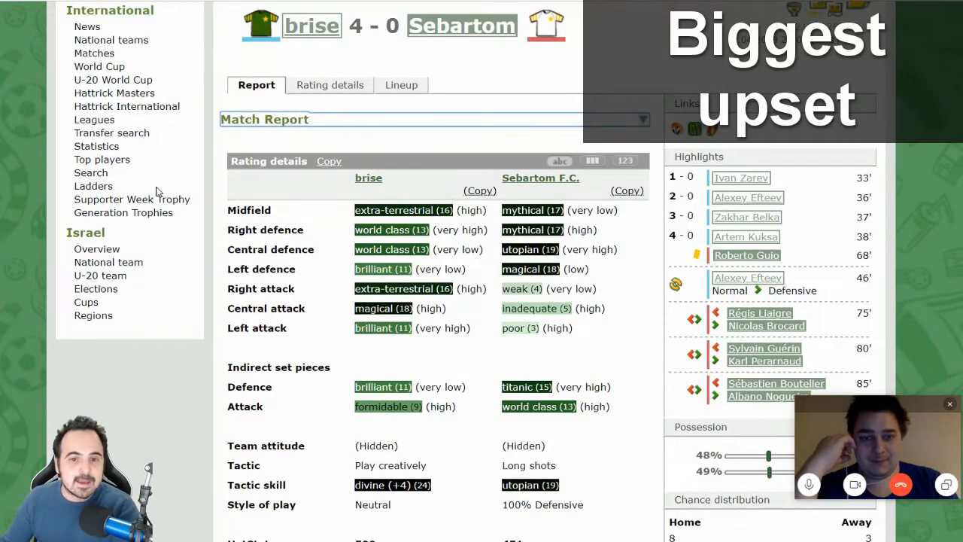
{"action": "scroll", "scroll_direction": "down", "scroll_amount": 3}
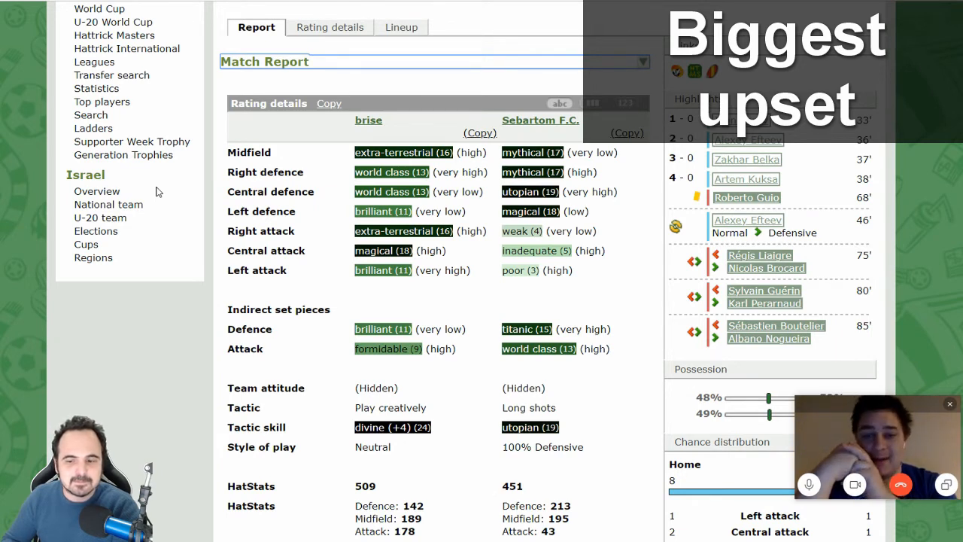
{"action": "mouse_move", "coordinate": [762, 384]}
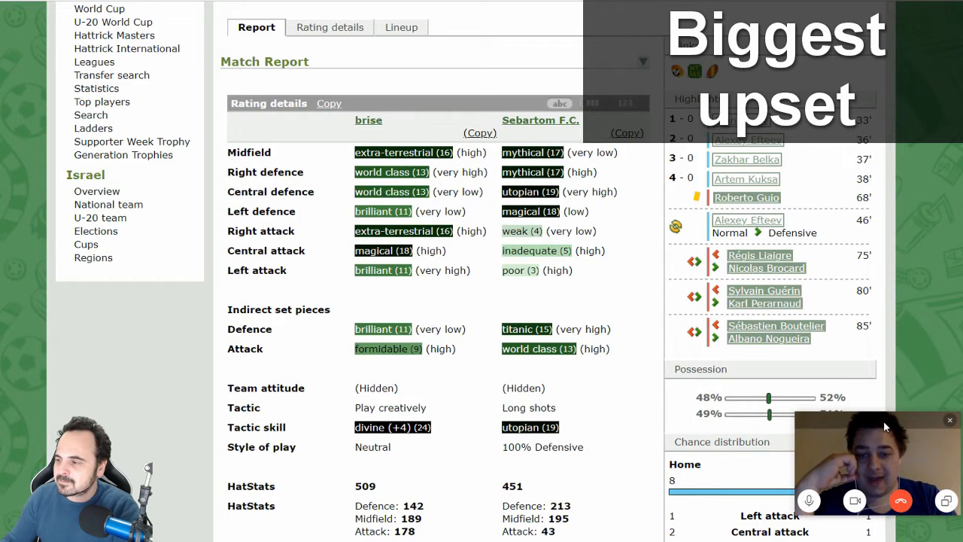
{"action": "mouse_move", "coordinate": [865, 419]}
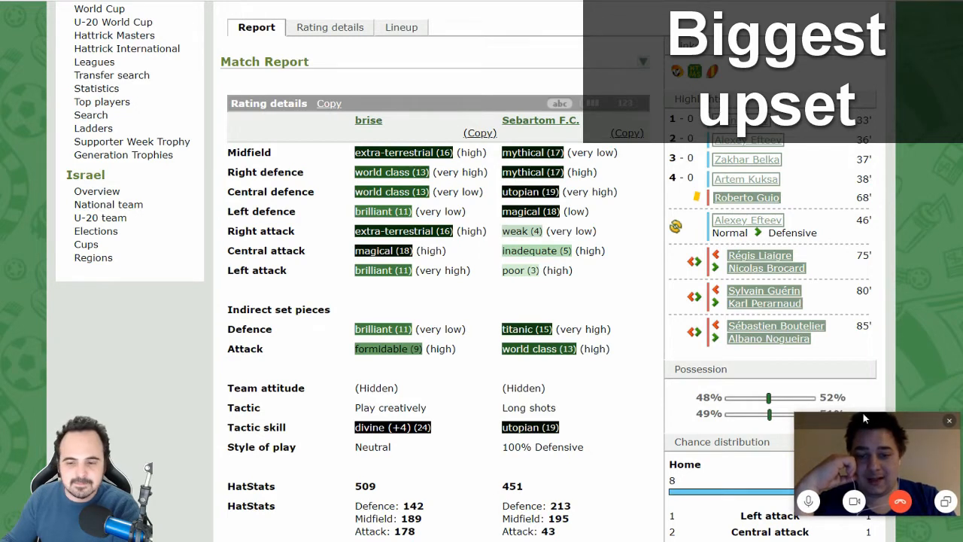
{"action": "mouse_move", "coordinate": [864, 413]}
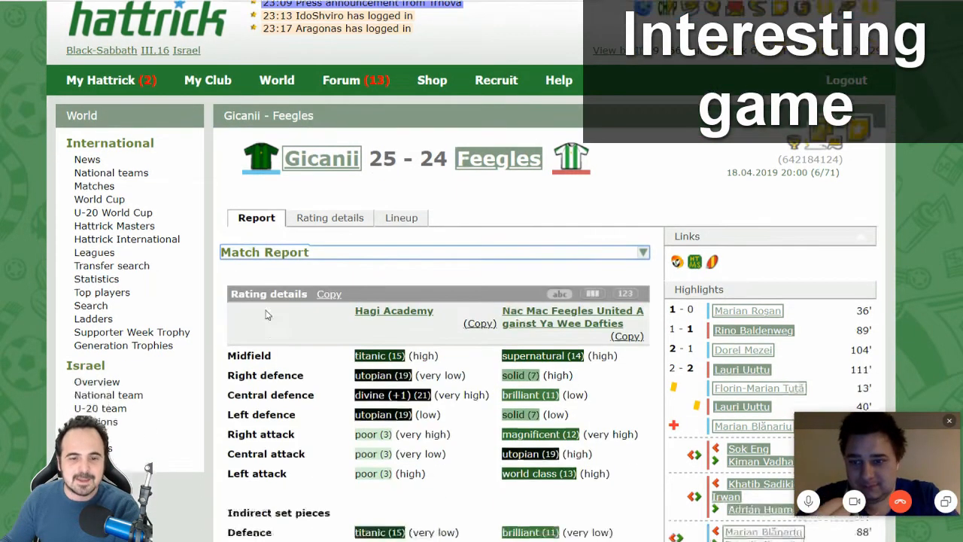
- Scroll through extra time and the 22-each penalty shoot-out to Gicanii's coin-toss win
{"action": "scroll", "scroll_direction": "down", "scroll_amount": 3}
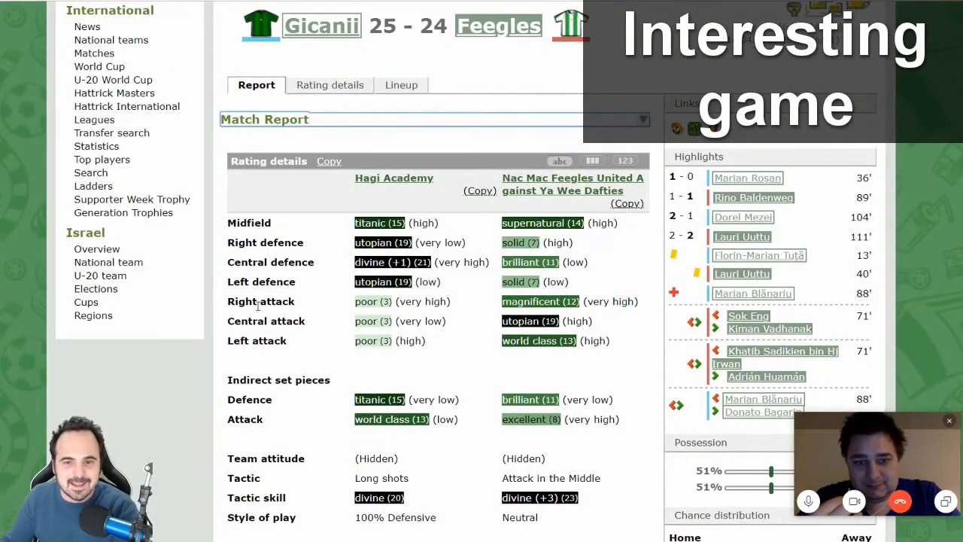
{"action": "scroll", "scroll_direction": "up", "scroll_amount": 3}
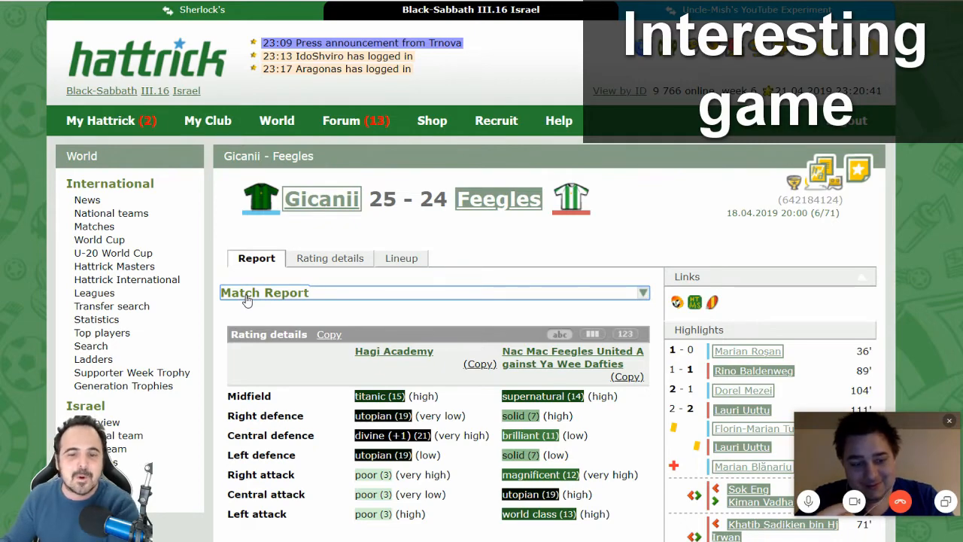
{"action": "mouse_move", "coordinate": [392, 299]}
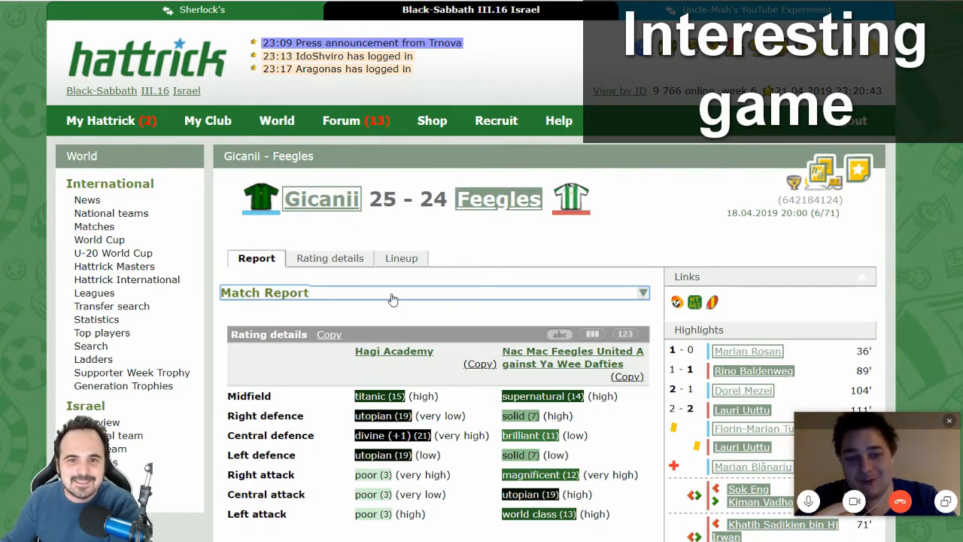
{"action": "scroll", "scroll_direction": "down", "scroll_amount": 3}
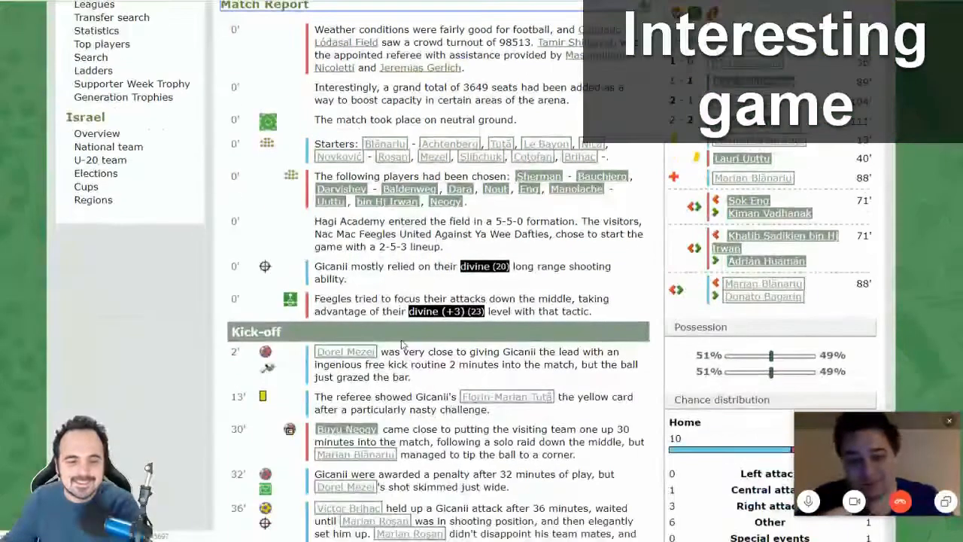
{"action": "scroll", "scroll_direction": "down", "scroll_amount": 3}
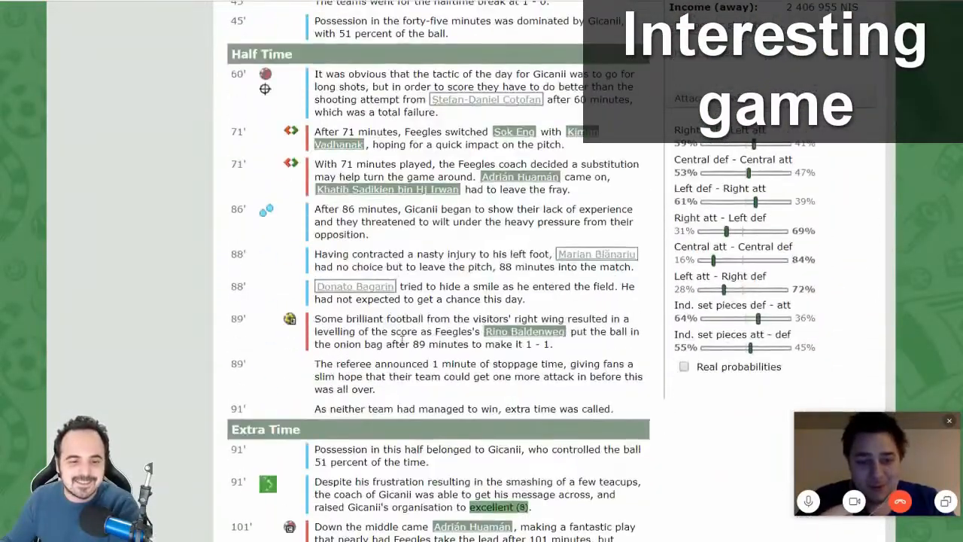
{"action": "scroll", "scroll_direction": "down", "scroll_amount": 3}
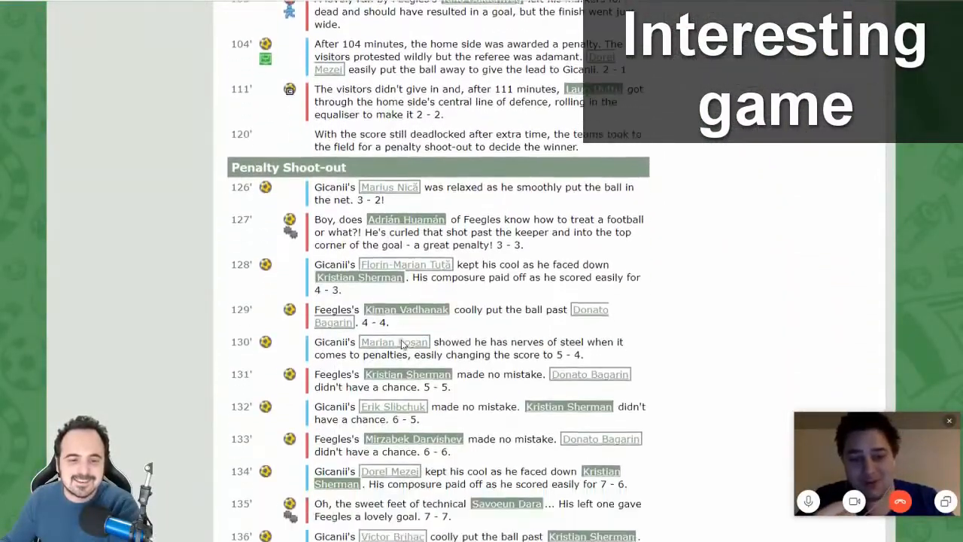
{"action": "scroll", "scroll_direction": "down", "scroll_amount": 3}
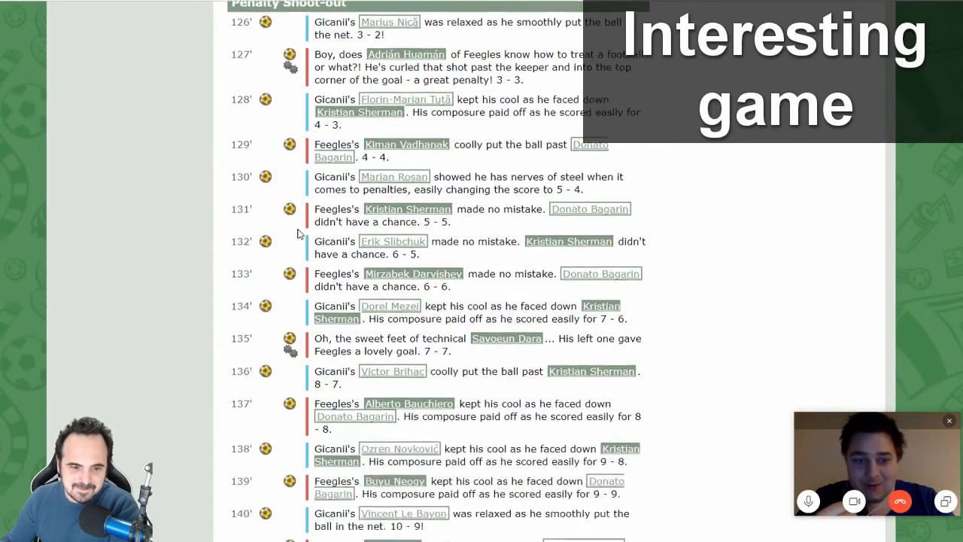
{"action": "scroll", "scroll_direction": "down", "scroll_amount": 3}
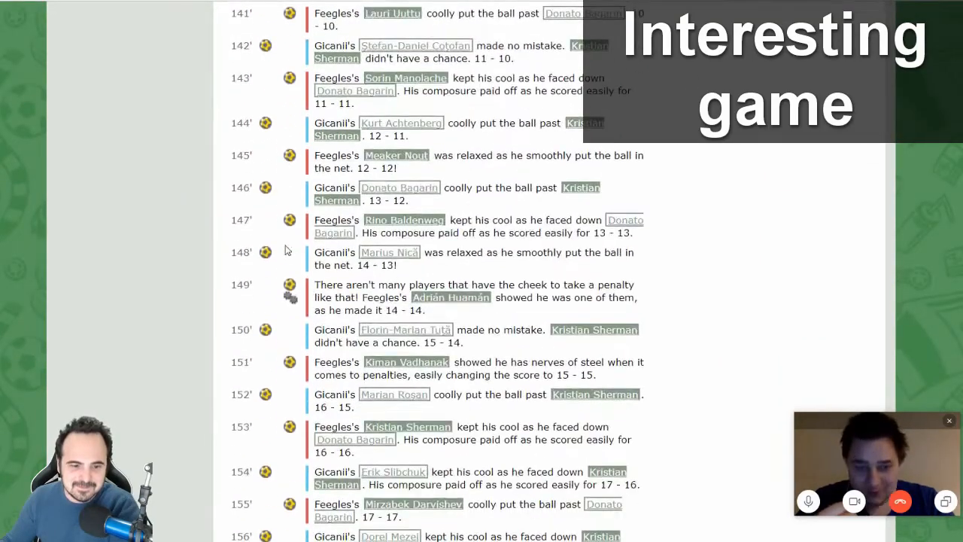
{"action": "scroll", "scroll_direction": "down", "scroll_amount": 3}
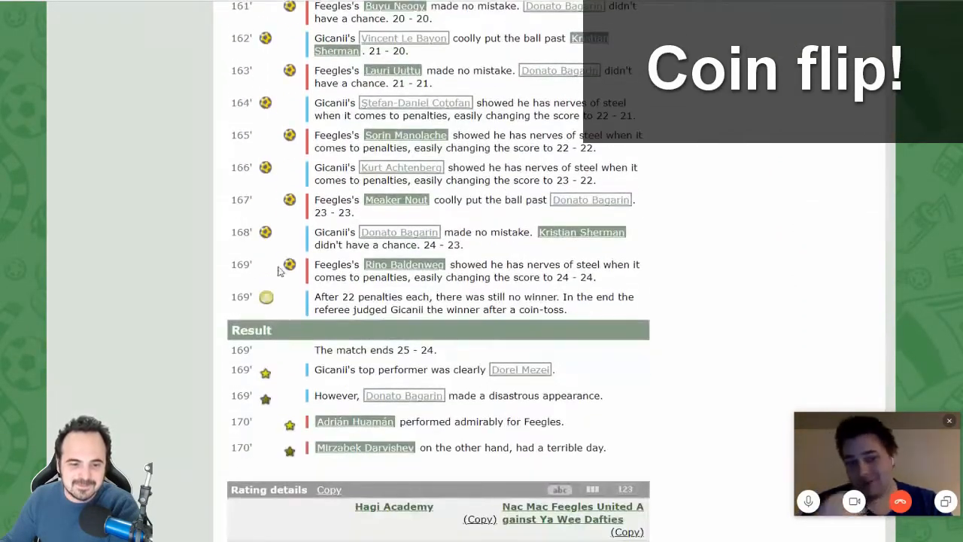
{"action": "mouse_move", "coordinate": [267, 297]}
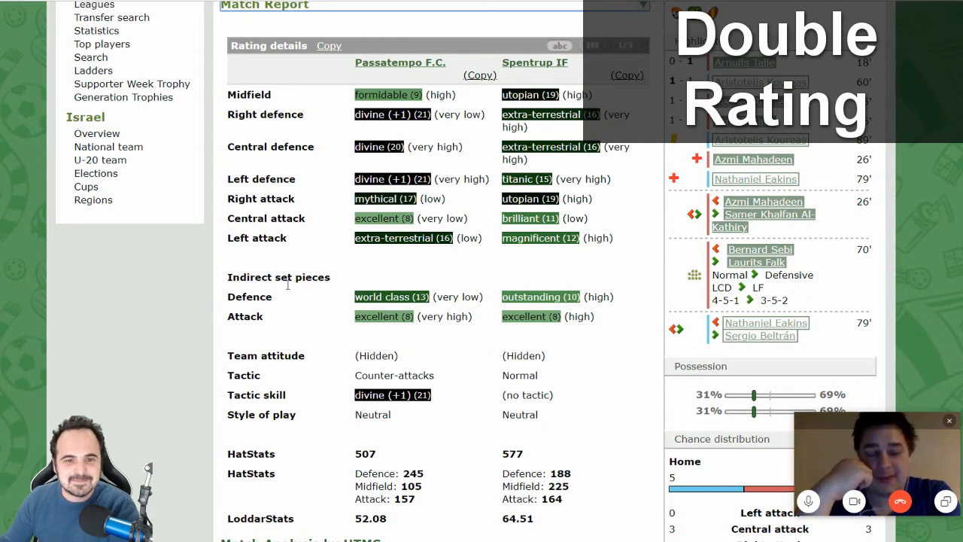
{"action": "scroll", "scroll_direction": "up", "scroll_amount": 3}
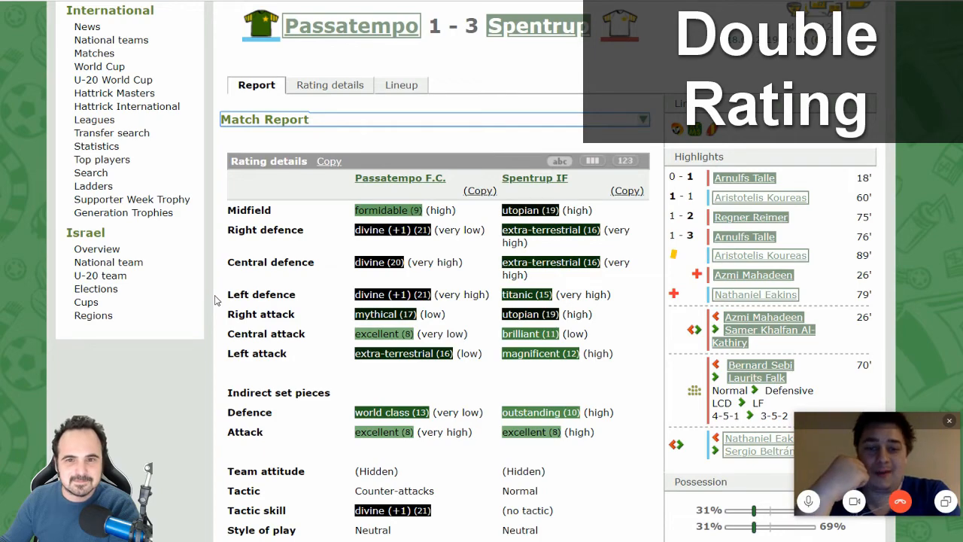
{"action": "scroll", "scroll_direction": "down", "scroll_amount": 3}
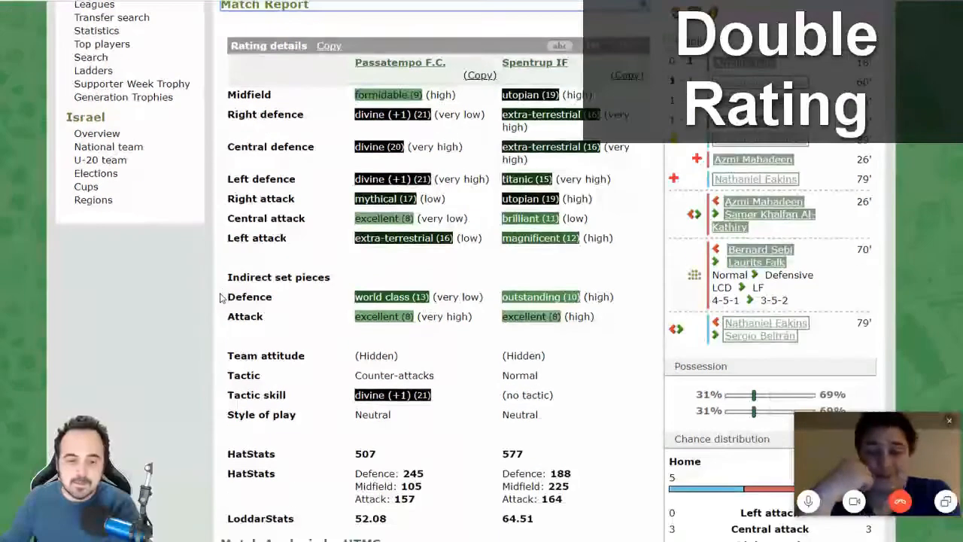
{"action": "scroll", "scroll_direction": "up", "scroll_amount": 3}
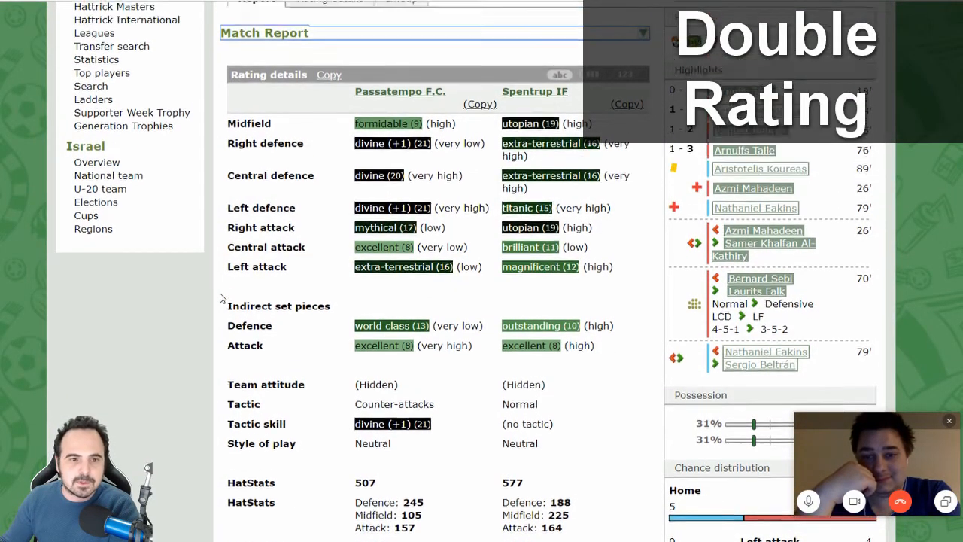
{"action": "scroll", "scroll_direction": "up", "scroll_amount": 3}
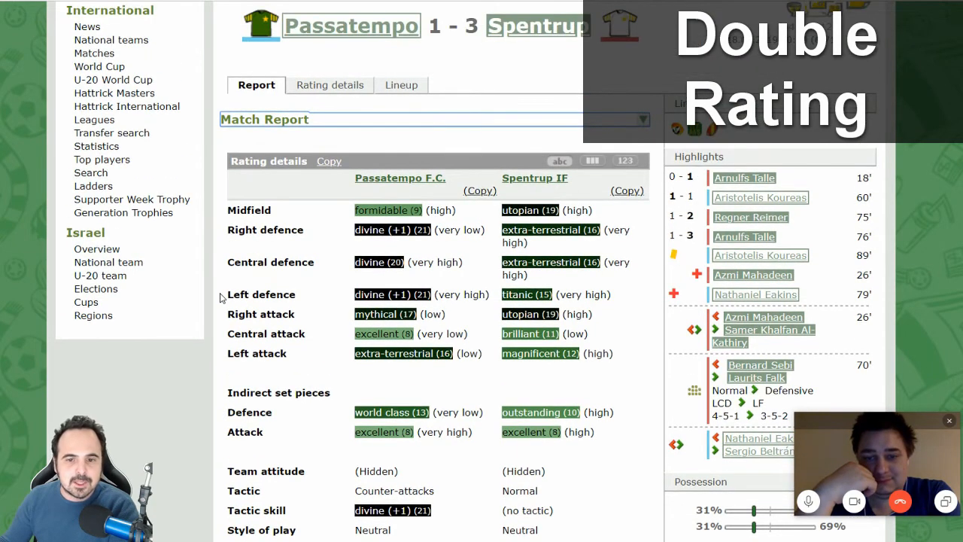